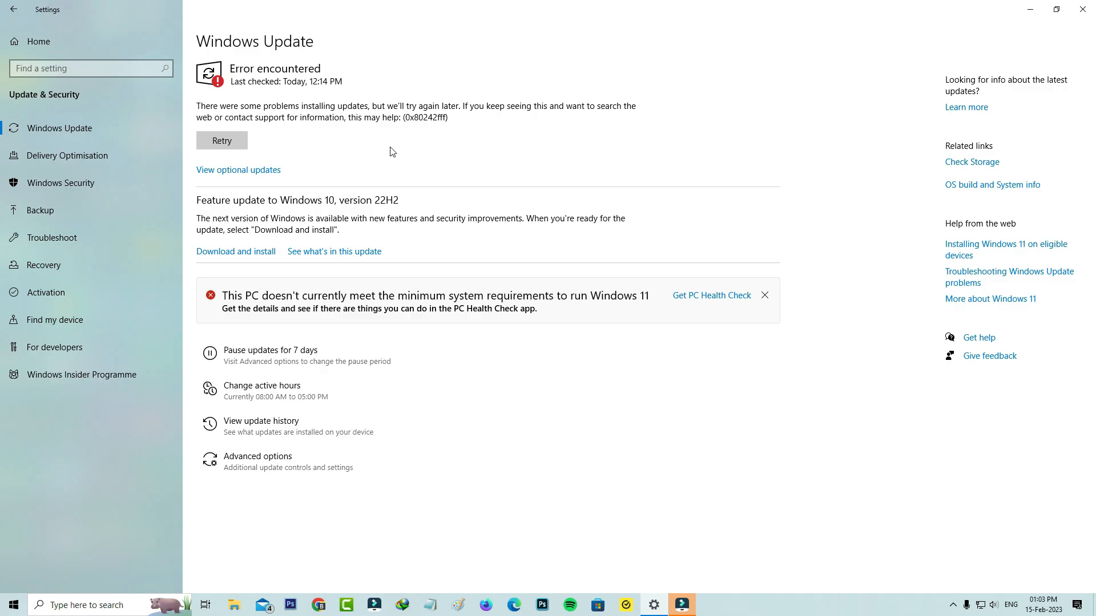
Run the Windows Update troubleshooter from Troubleshoot > Additional troubleshooters until it reports detected issues.
click(221, 140)
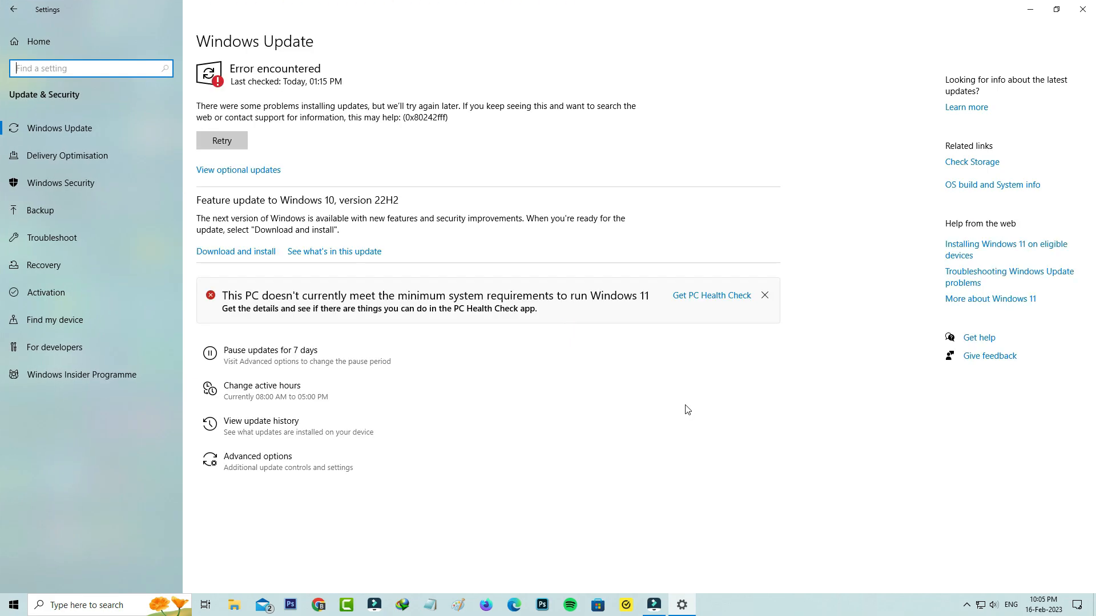
click(52, 237)
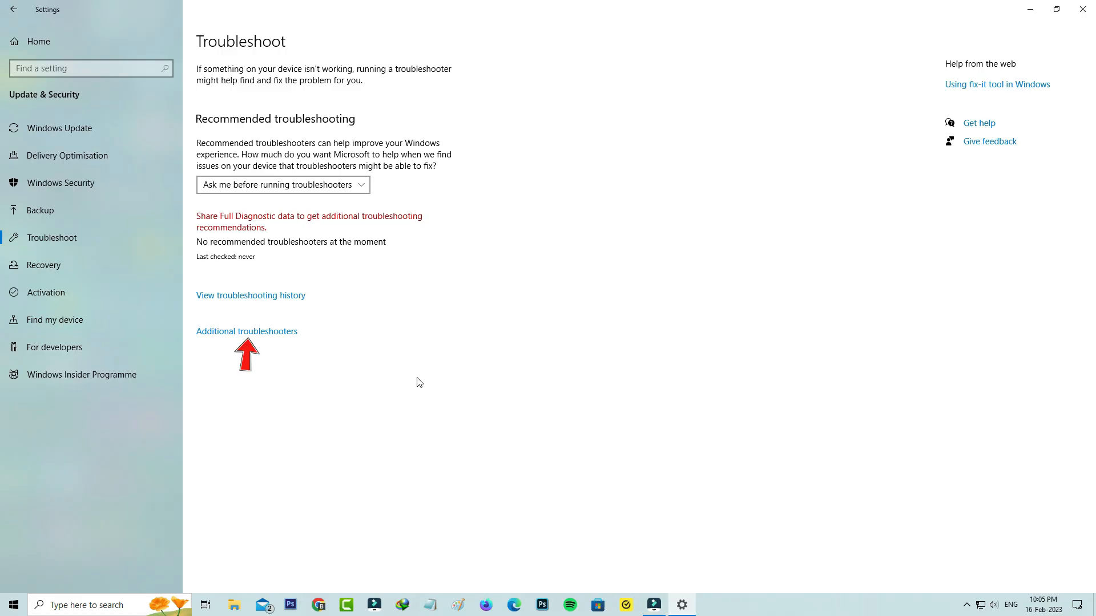
click(246, 331)
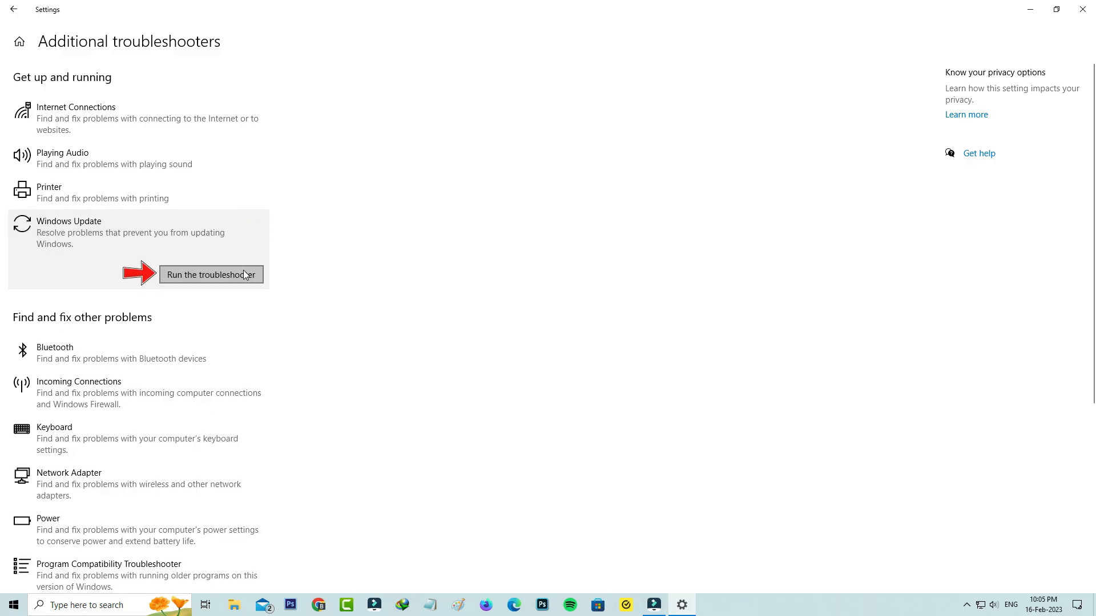
click(210, 274)
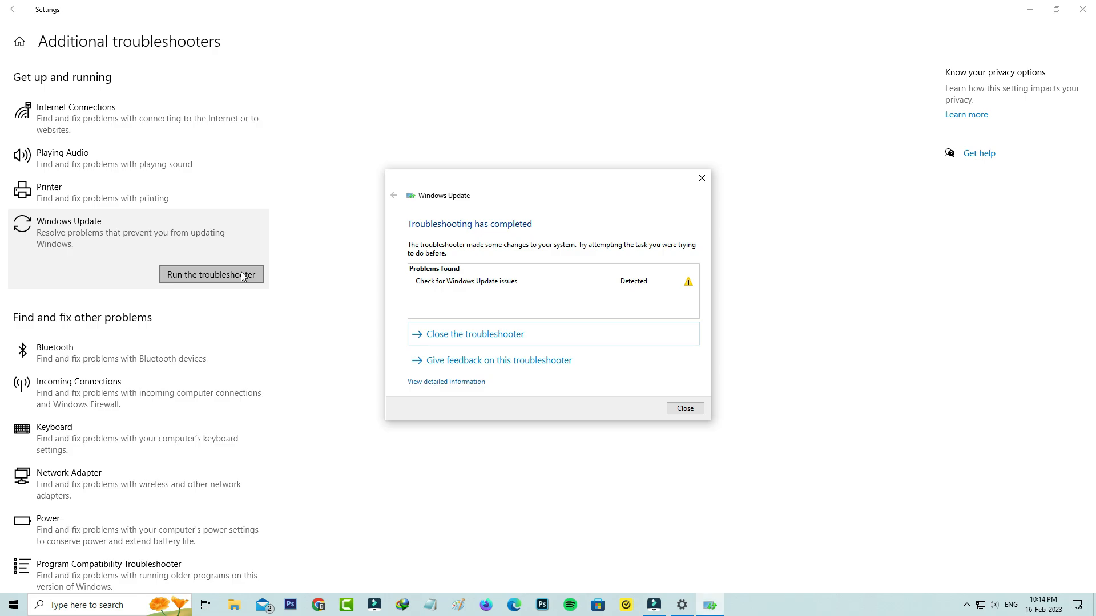
mouse_move(499, 244)
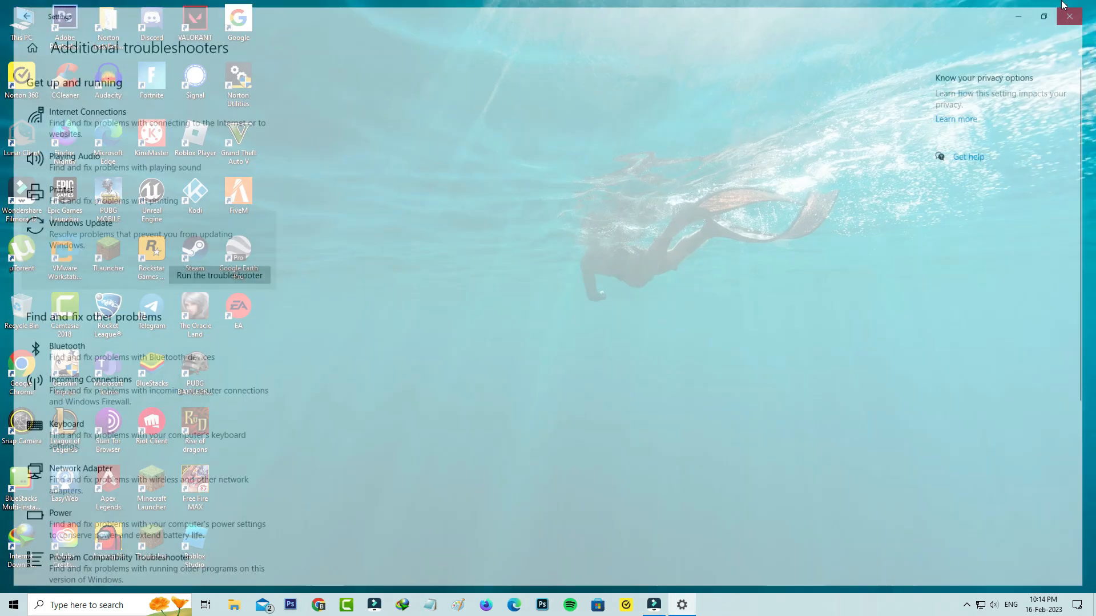
Close Settings and launch the Services console via services.msc in the Run box.
click(1069, 16)
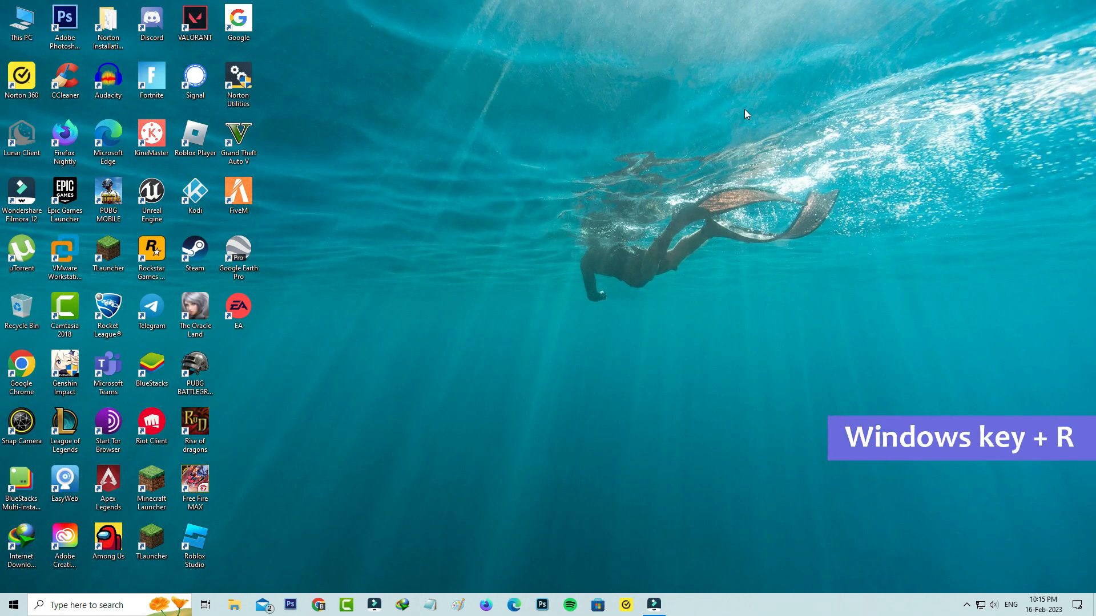
key(win+r)
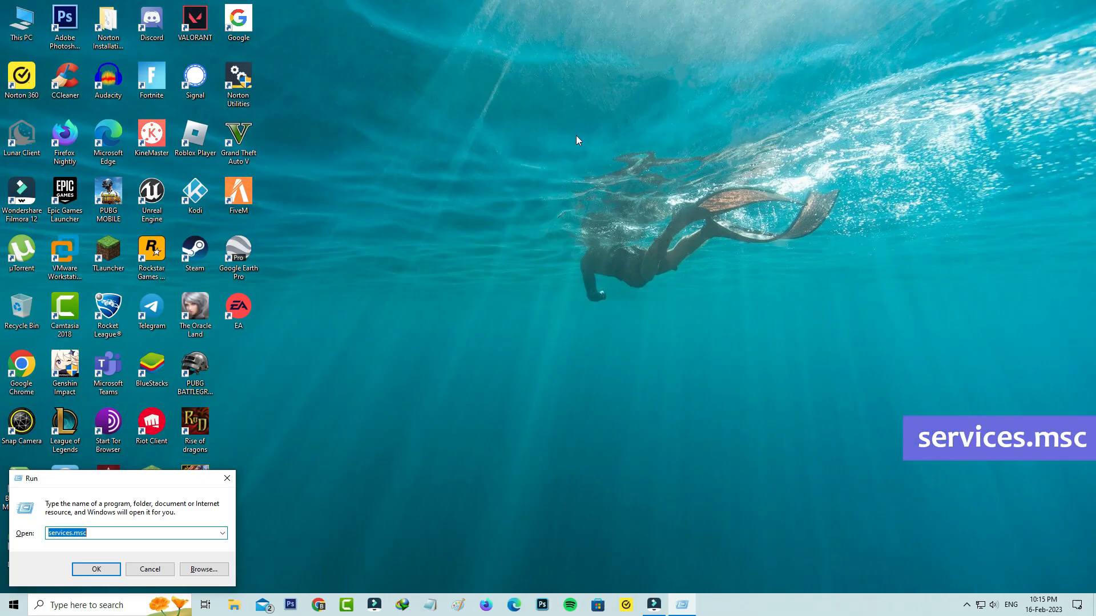
click(96, 569)
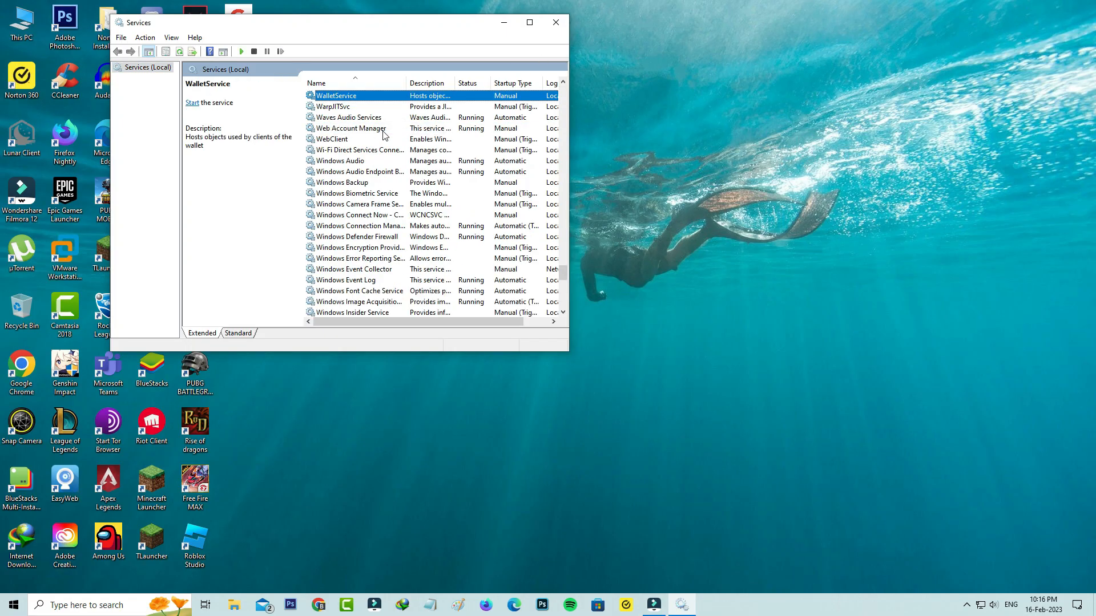
Stop and start the Windows Update service from its properties.
scroll(down, 3)
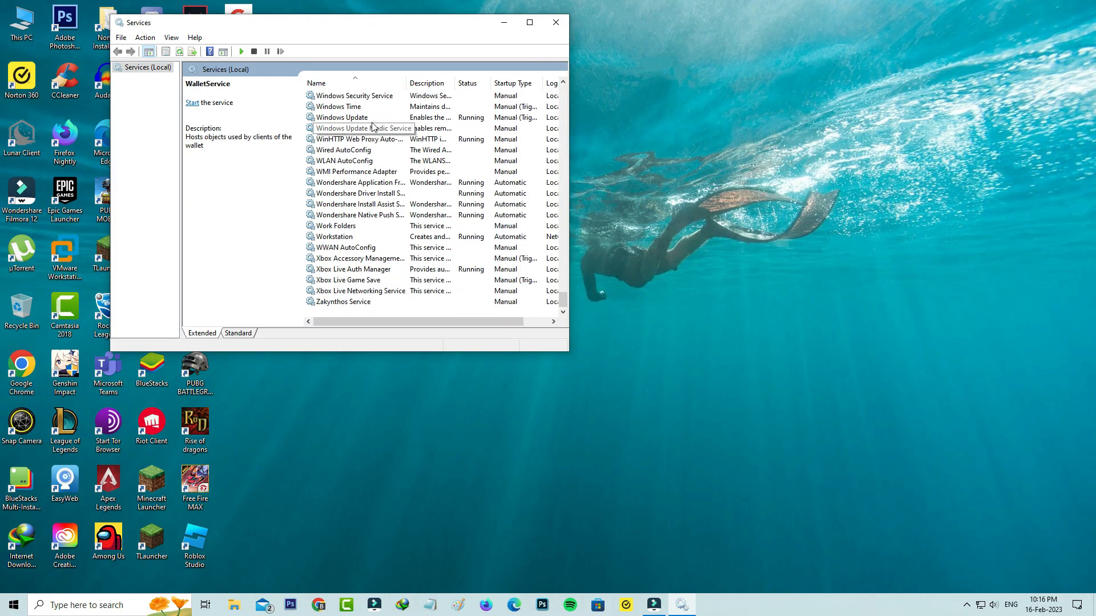
double_click(342, 118)
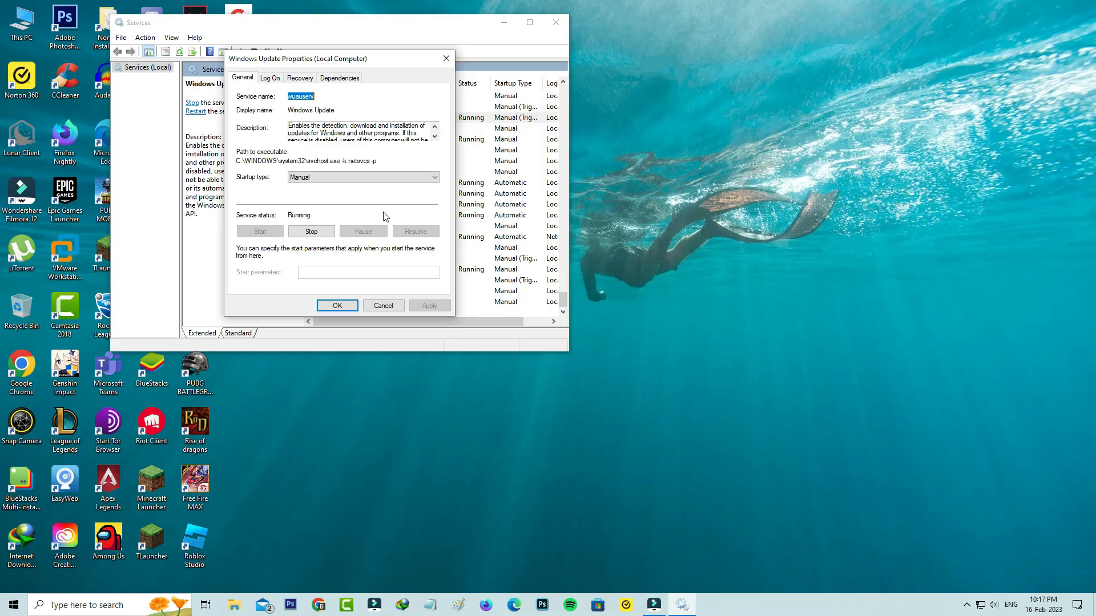
mouse_move(362, 220)
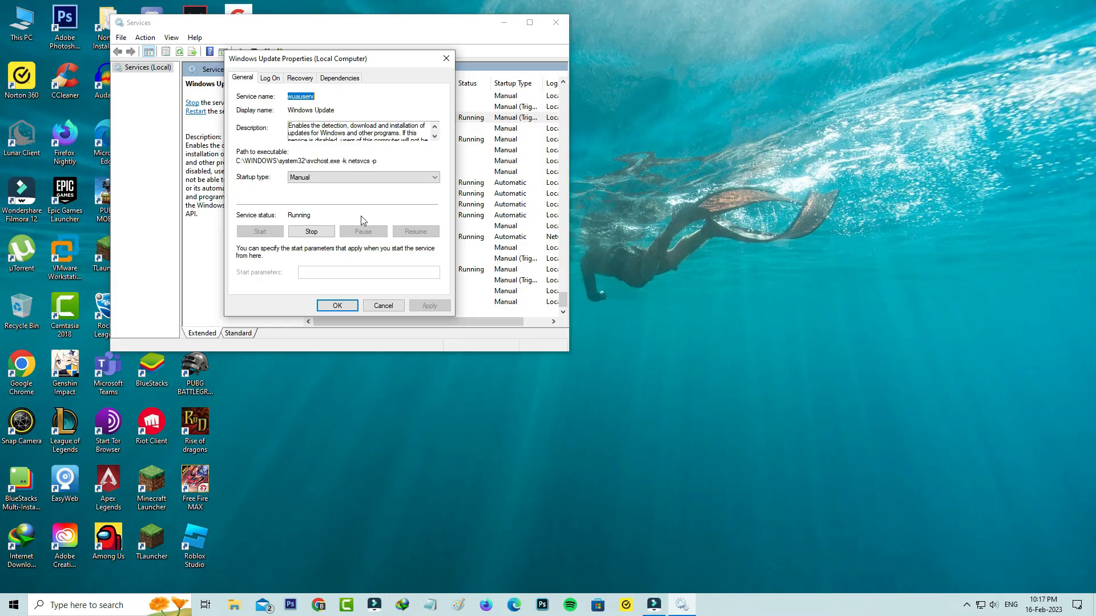
click(311, 230)
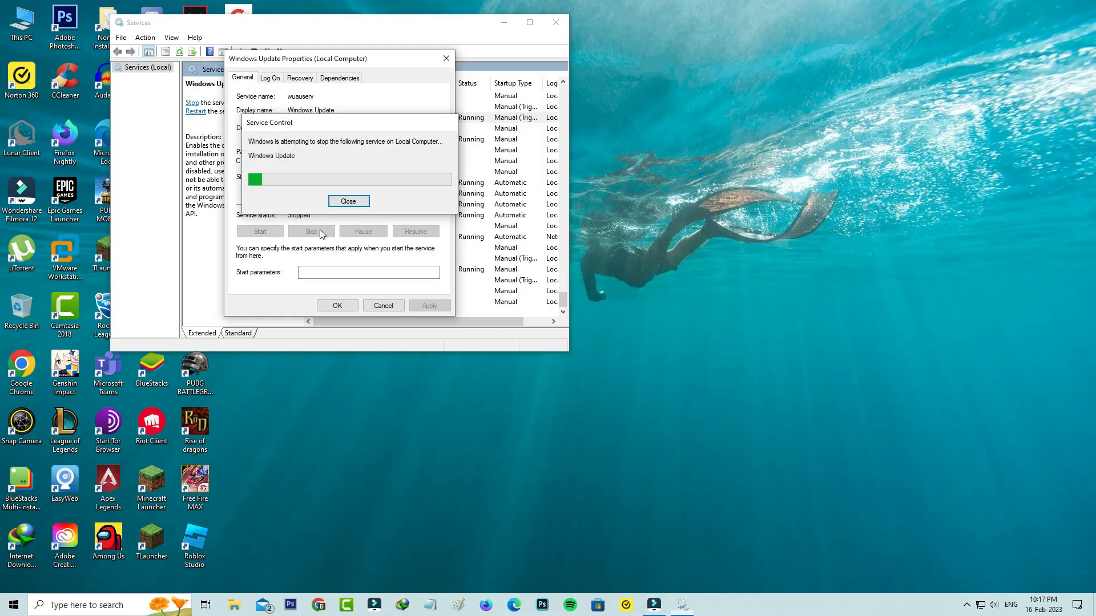
click(259, 232)
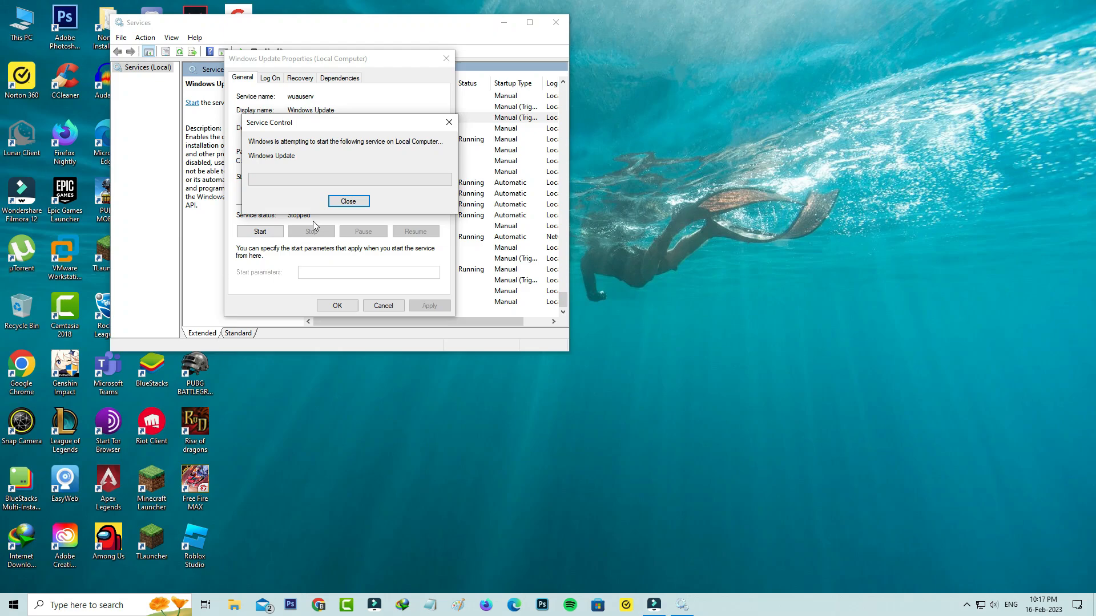
Set the Windows Update service startup type to Automatic, confirm, and close Services.
click(348, 201)
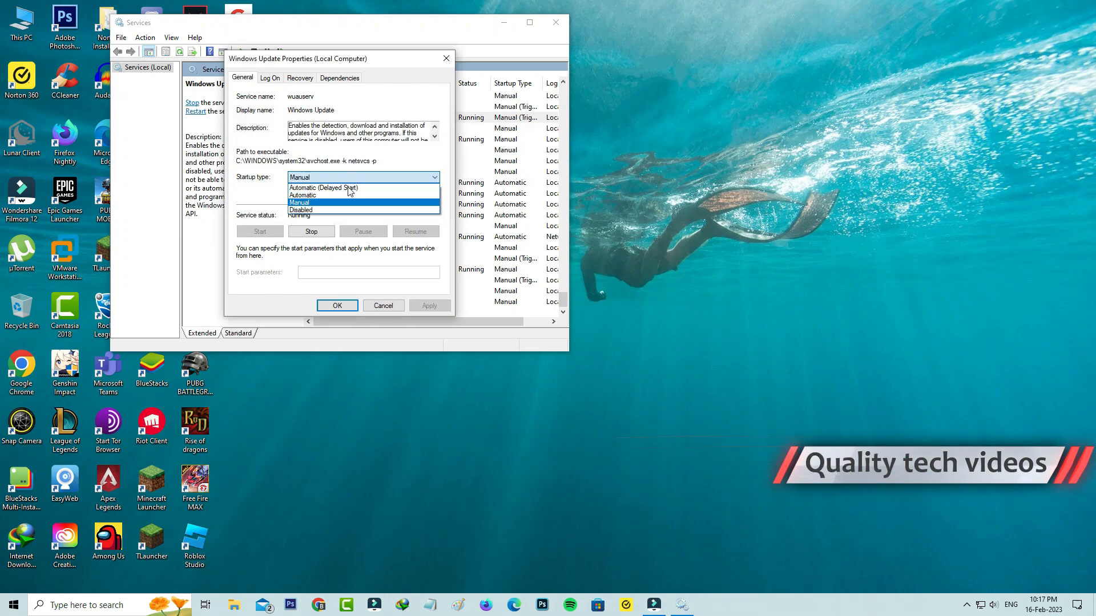
click(304, 193)
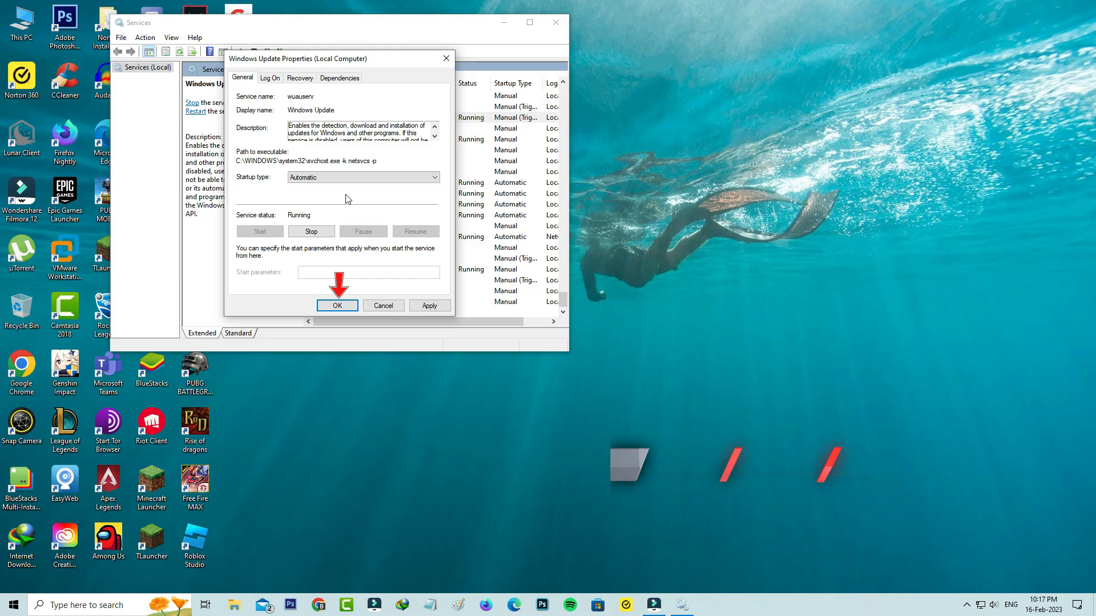
click(336, 306)
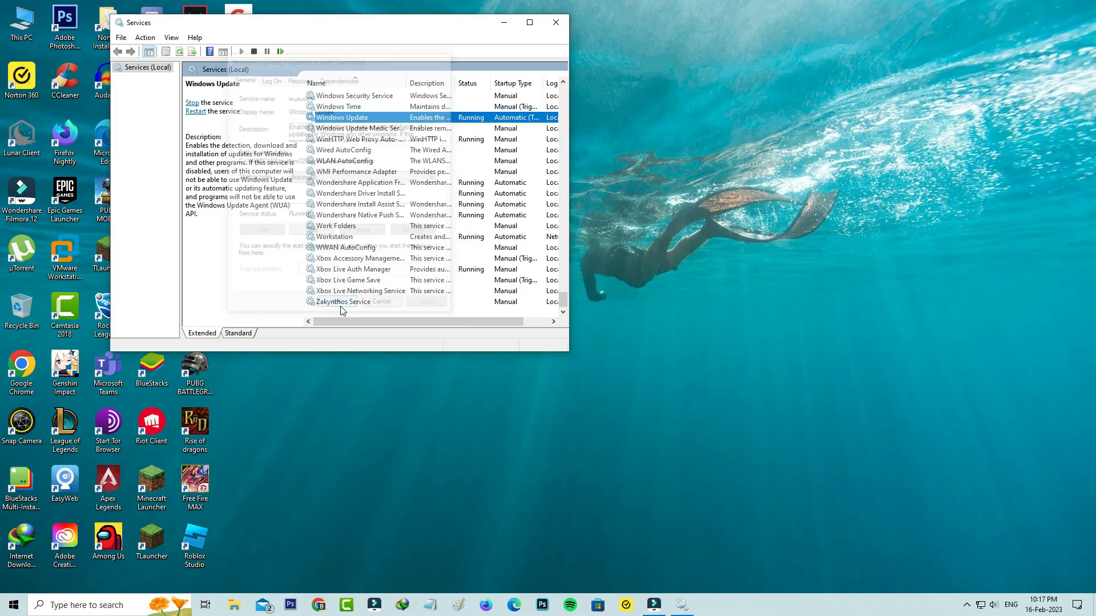
click(382, 301)
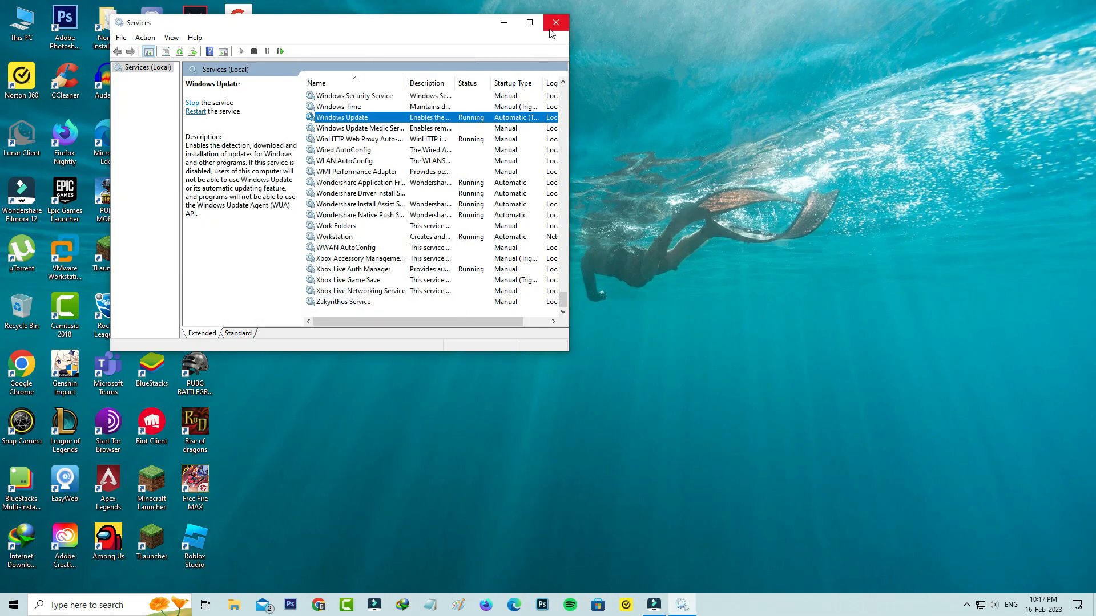
click(556, 22)
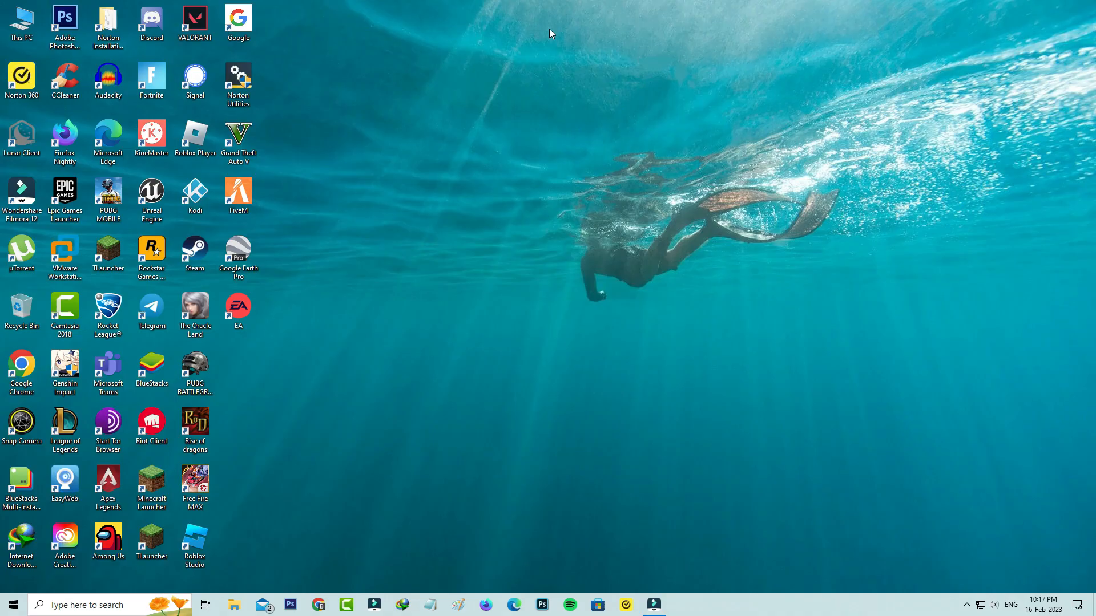
Launch Command Prompt as administrator from the Start search.
text(calculator)
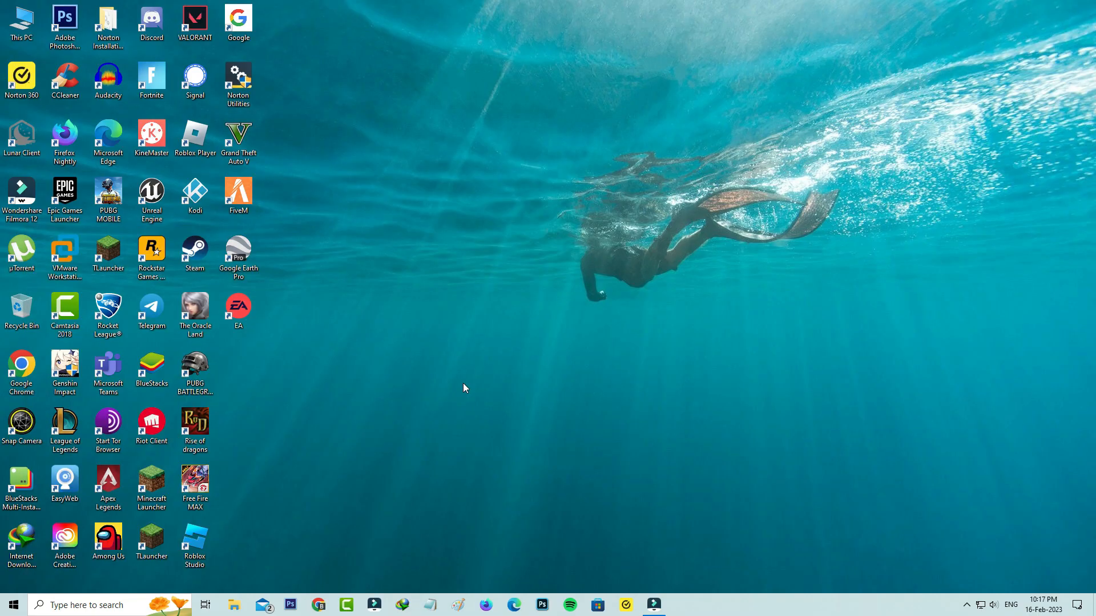
click(682, 605)
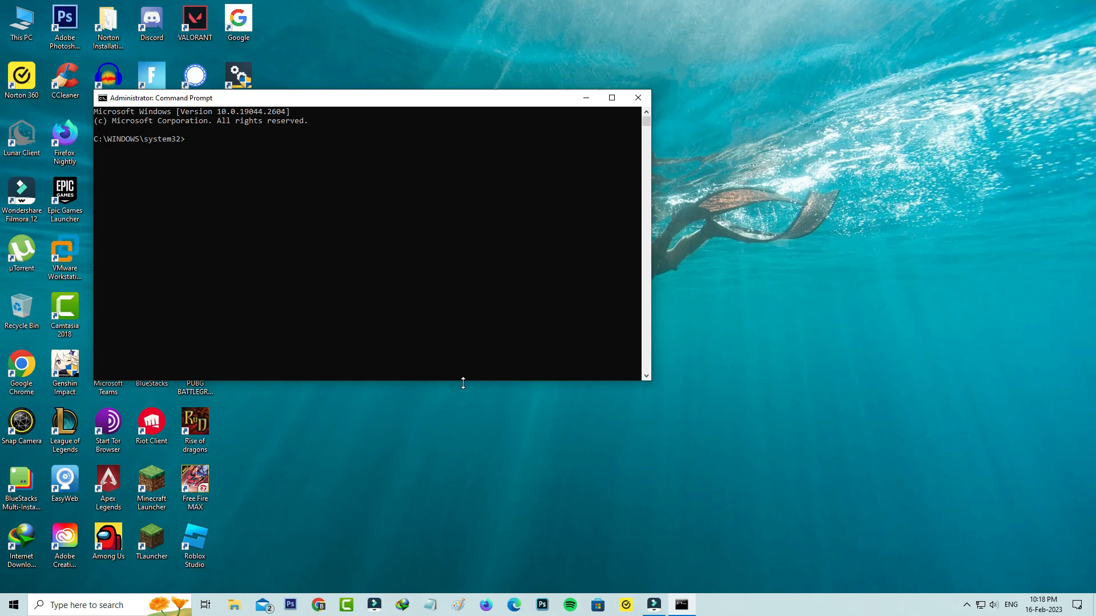
Run chkdsk and sfc /scannow, both reporting no problems, then begin exiting.
text(chkds)
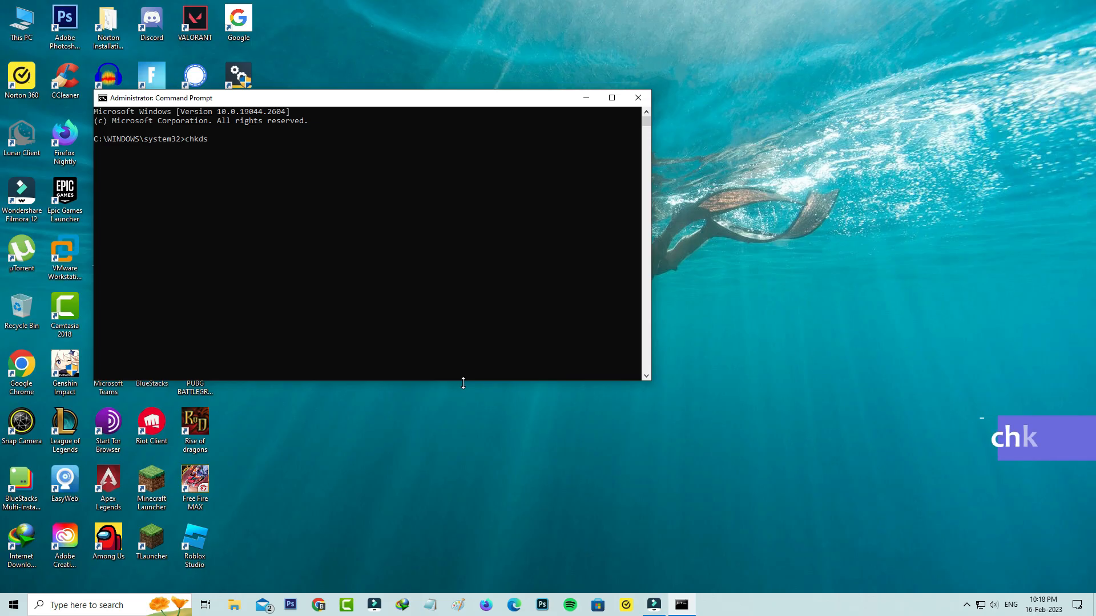
text(k)
text(sfc /scannow)
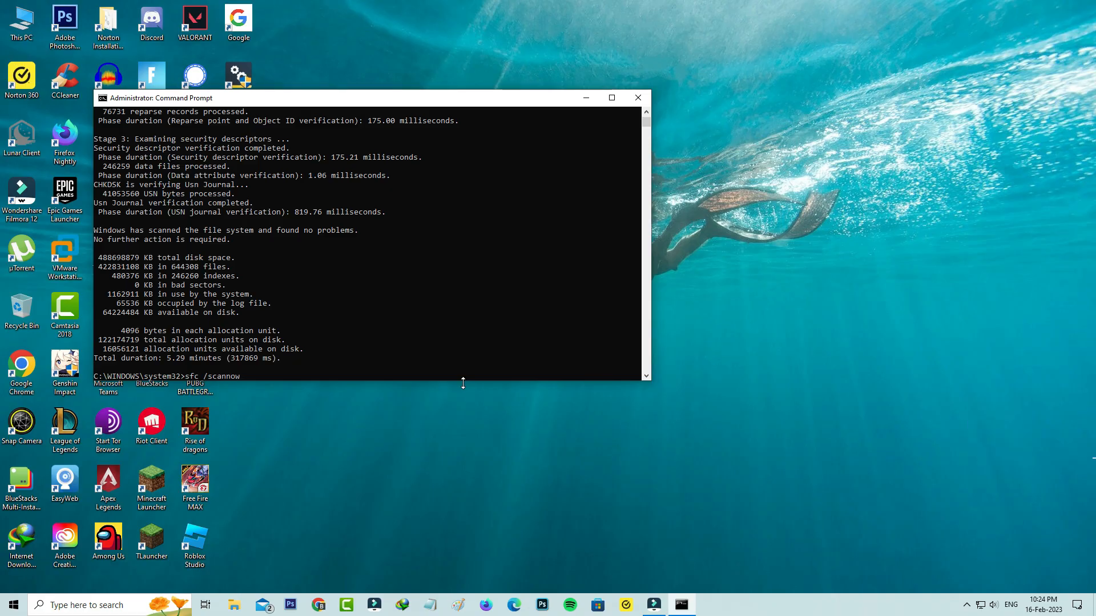
key(Return)
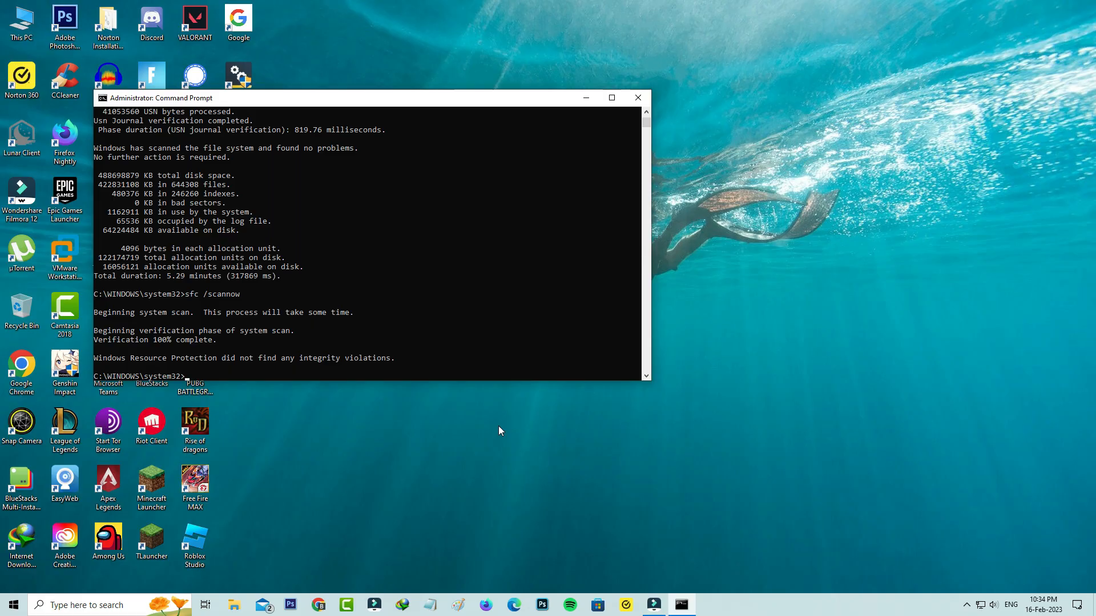
text(ex)
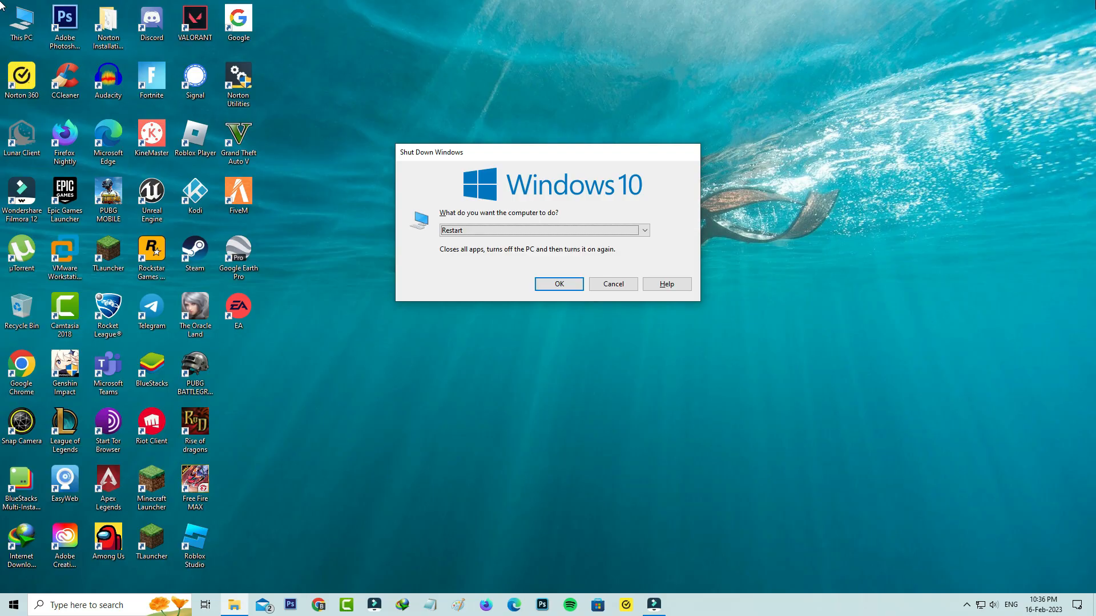
Confirm restarting the computer from the restart dialog.
click(612, 284)
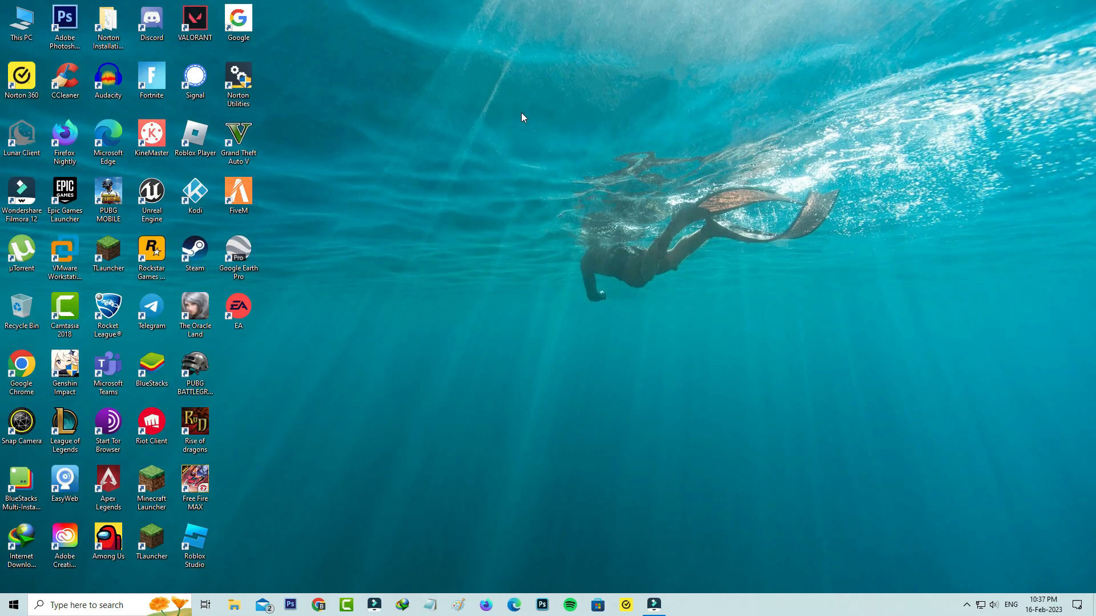
mouse_move(588, 154)
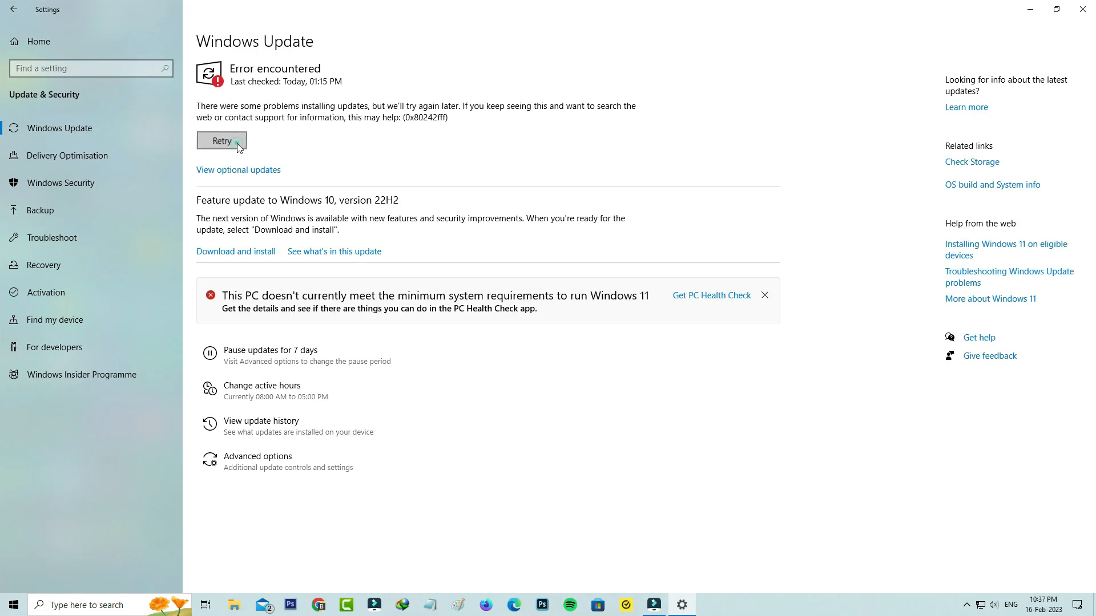
Retry on the Windows Update page so it checks for updates again.
click(221, 140)
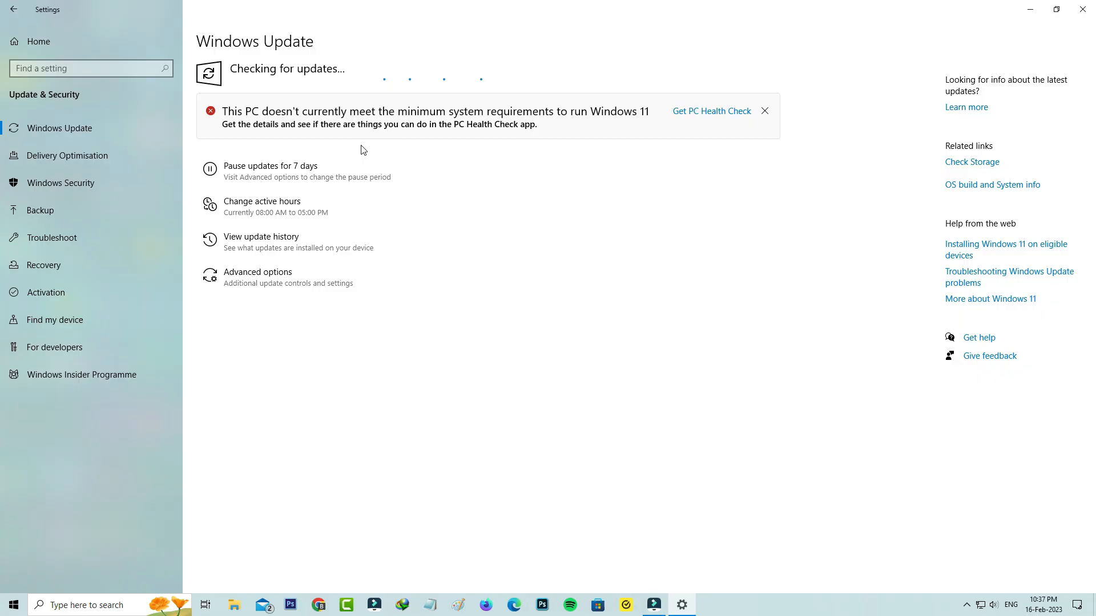
mouse_move(401, 156)
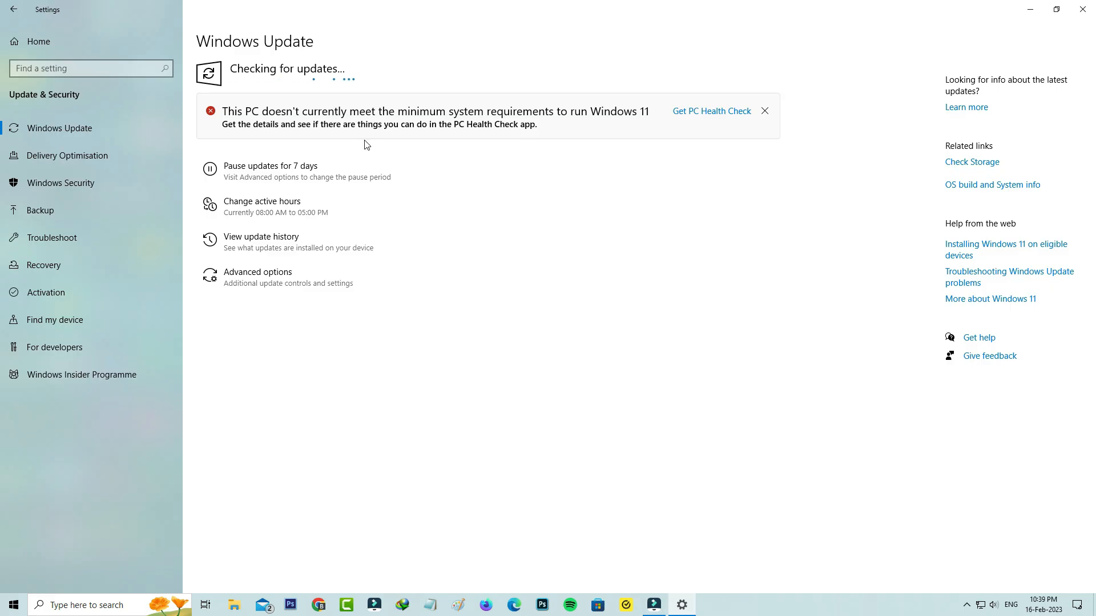
mouse_move(233, 149)
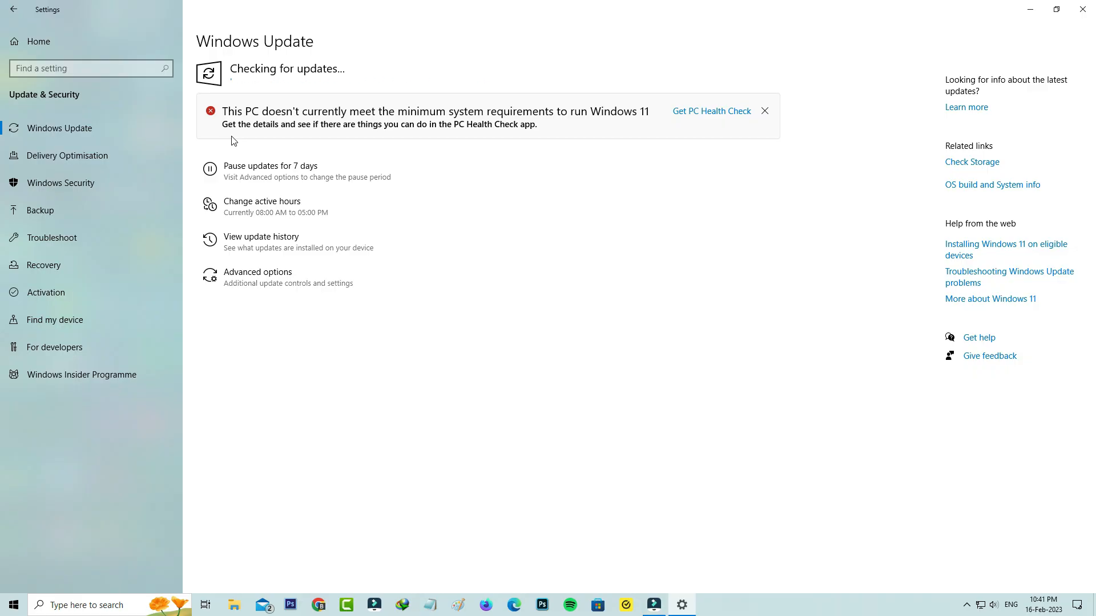
mouse_move(230, 141)
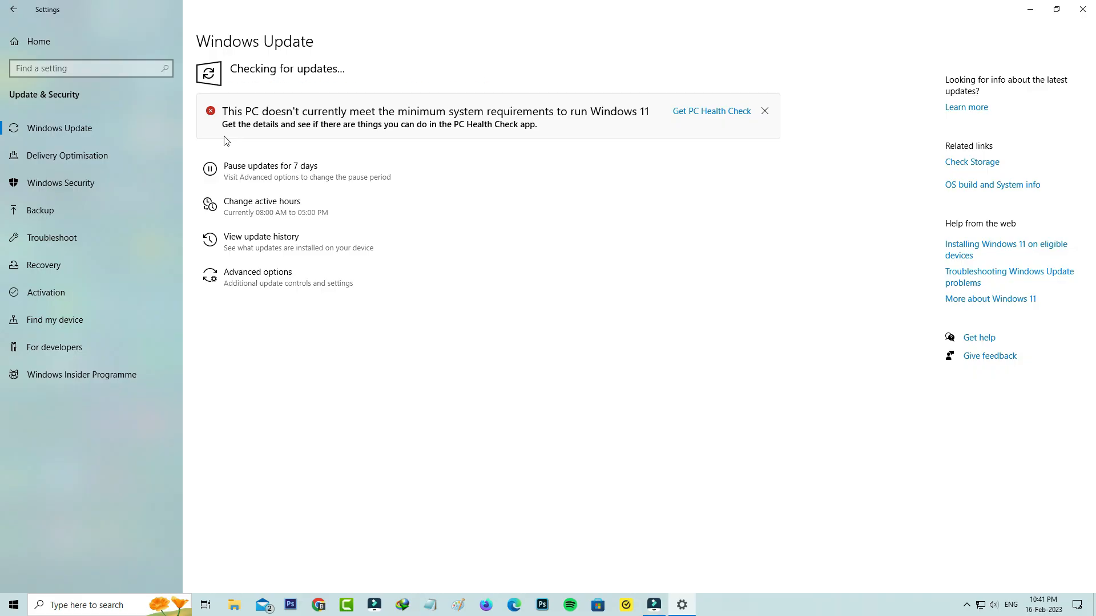